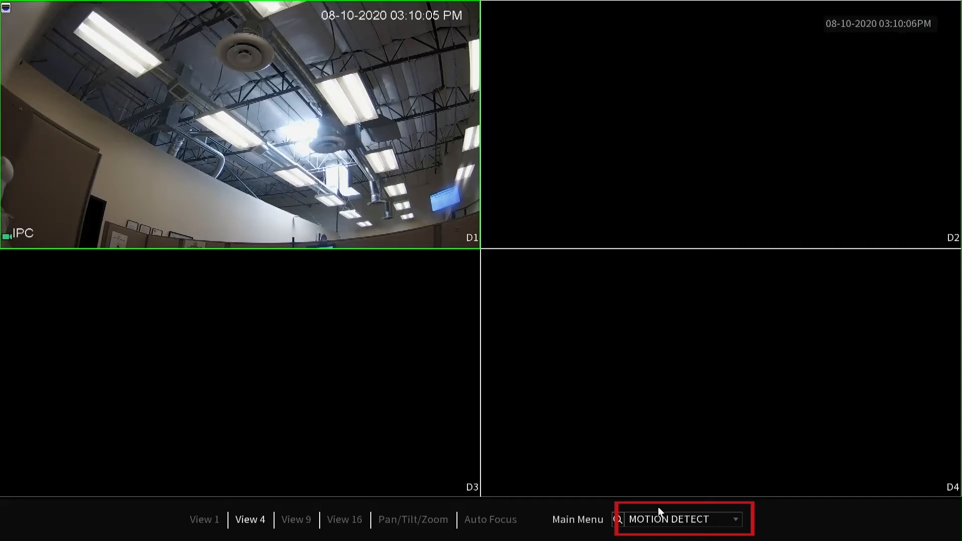
Choose MOTION DETECT from the Main Menu search list to reach its settings
click(681, 519)
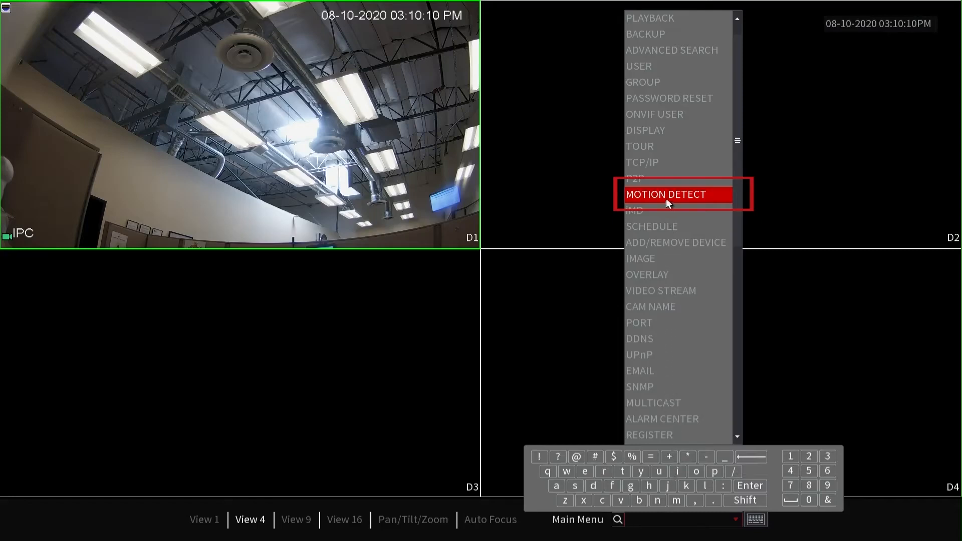
click(668, 194)
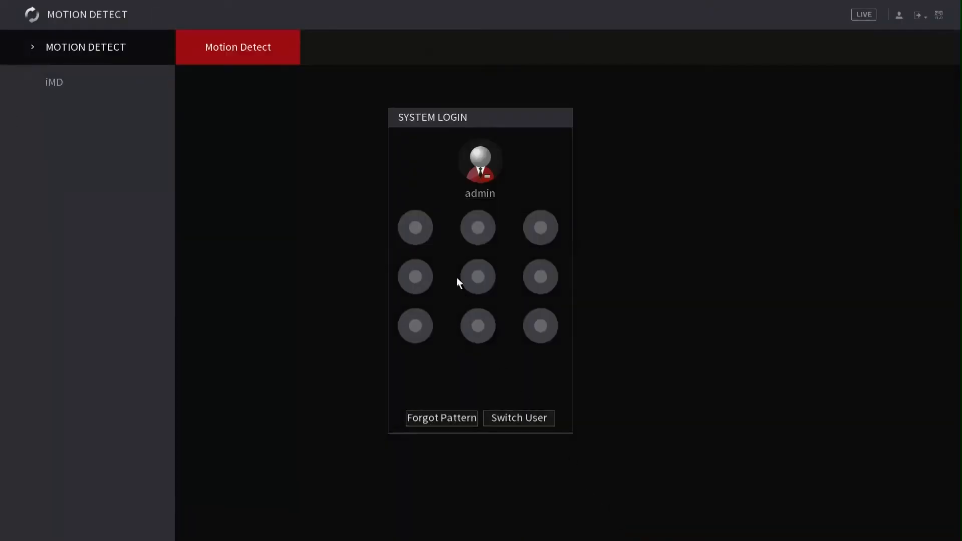
Draw the admin unlock pattern on the login grid to reveal D1's Motion Detect settings
click(415, 227)
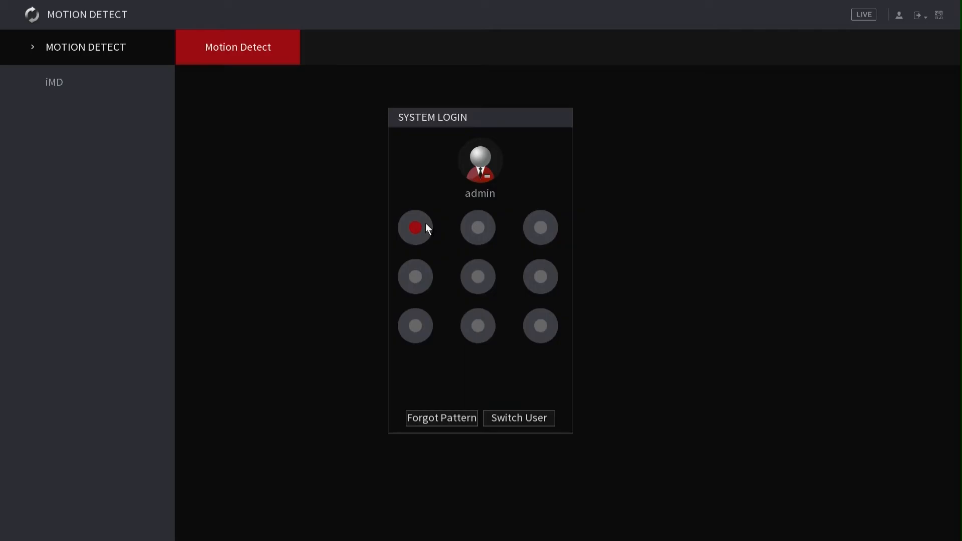
mouse_move(427, 230)
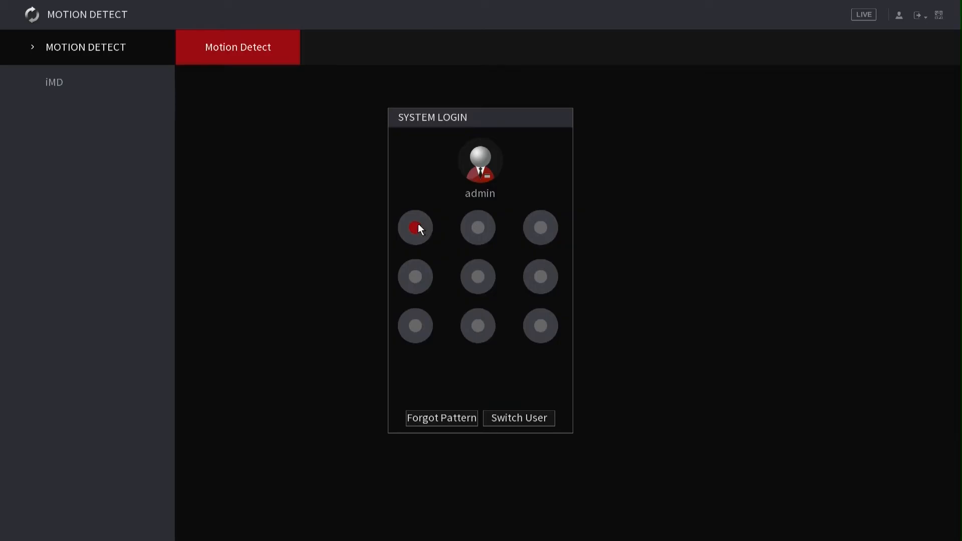
drag(415, 227, 540, 227)
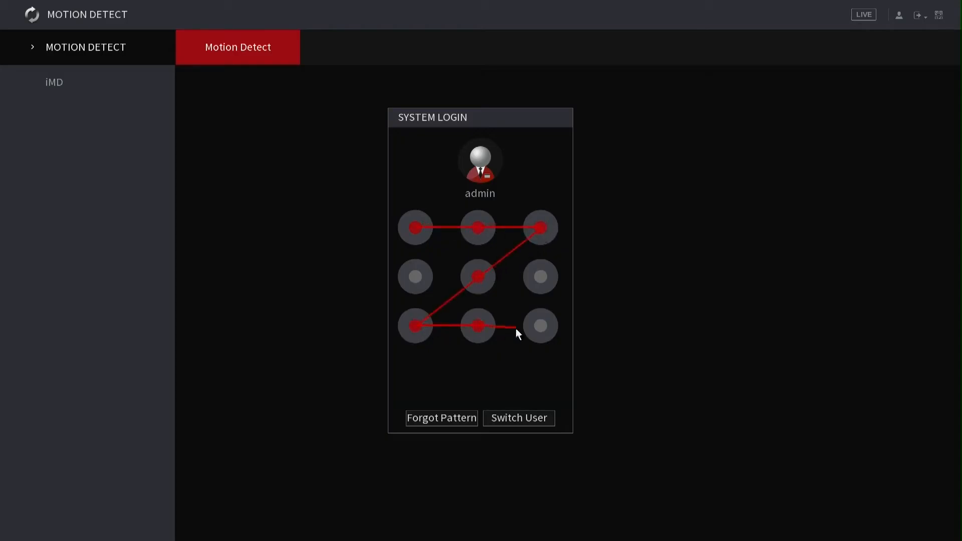
click(539, 326)
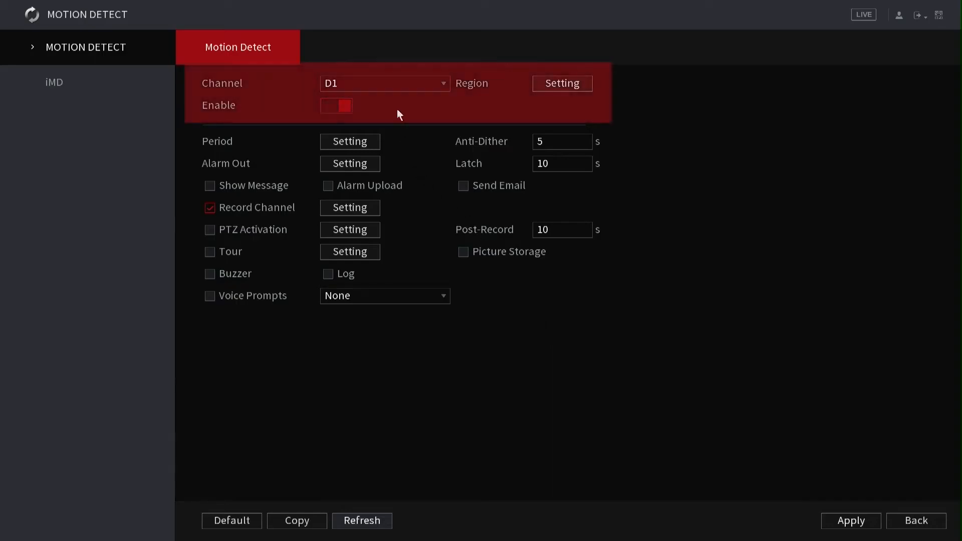
Select channel D1 with Enable on and apply the motion detection settings
click(384, 83)
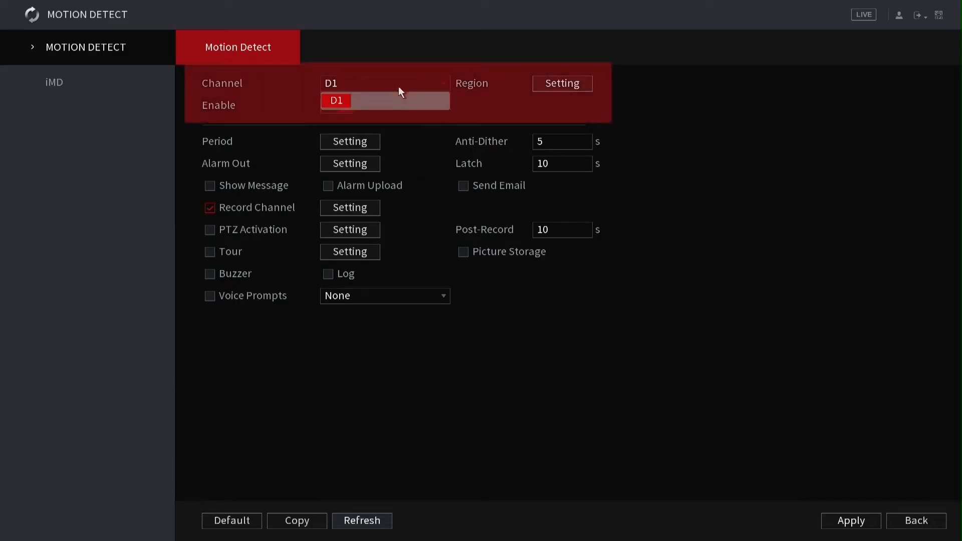
click(336, 100)
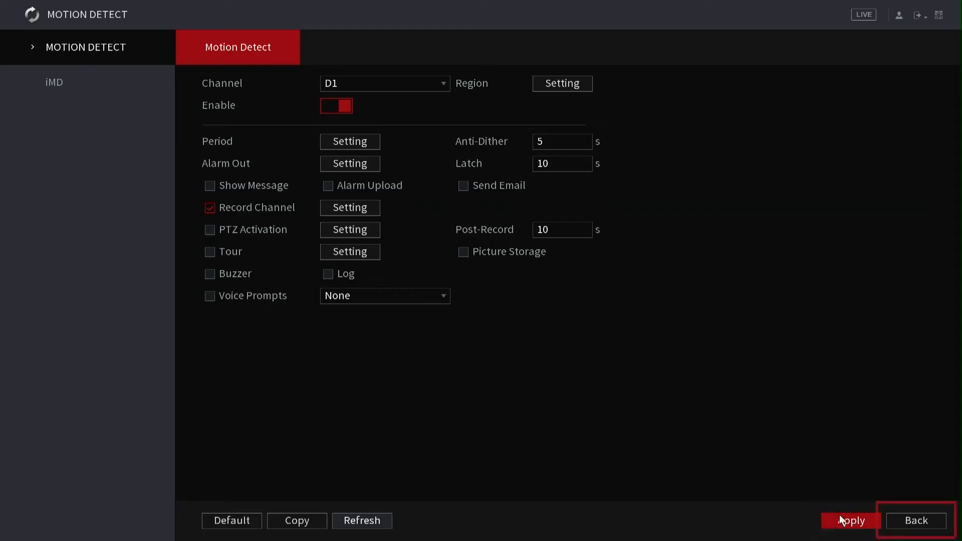
click(915, 520)
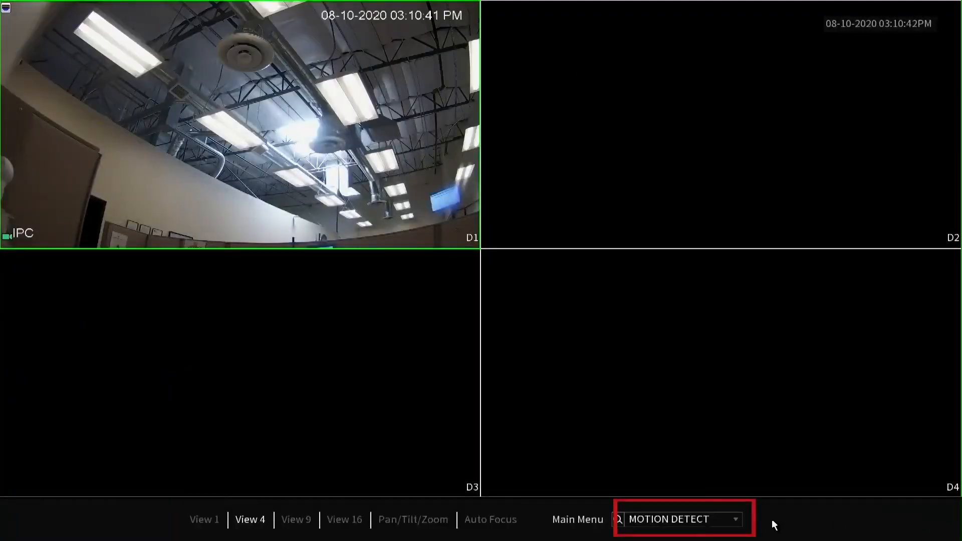
Choose SCHEDULE from the Main Menu search list to reach D1's record schedule
click(734, 519)
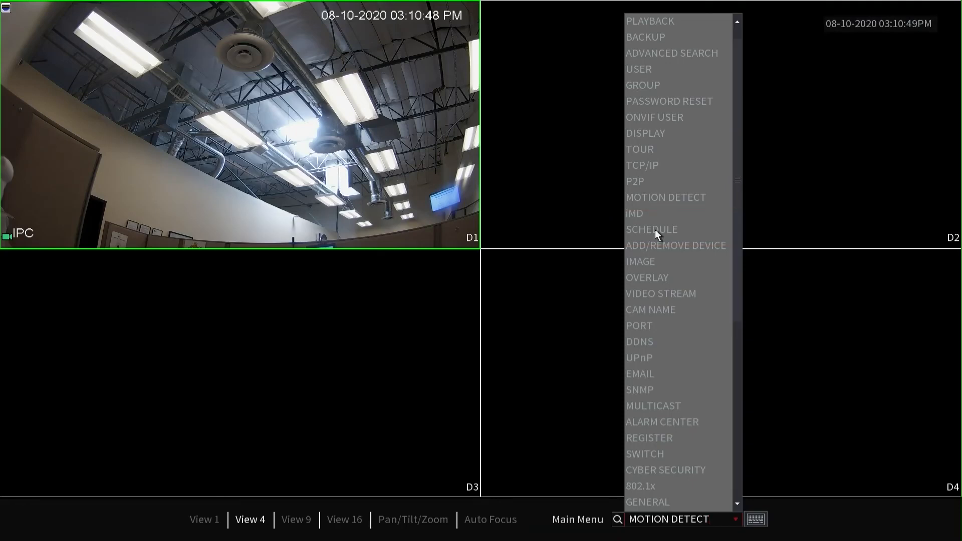
click(651, 229)
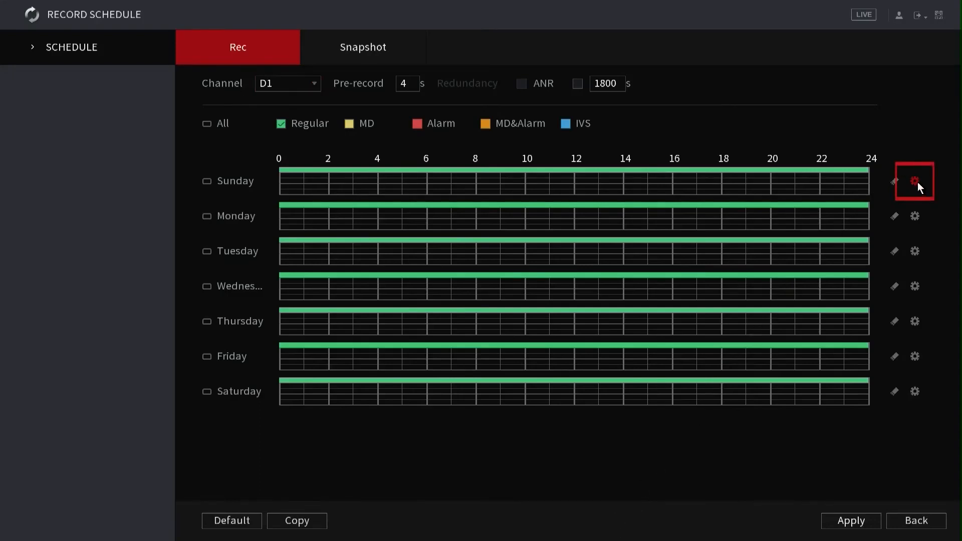
Add MD to Sunday's all-day Period 1 and copy it to every day
click(914, 180)
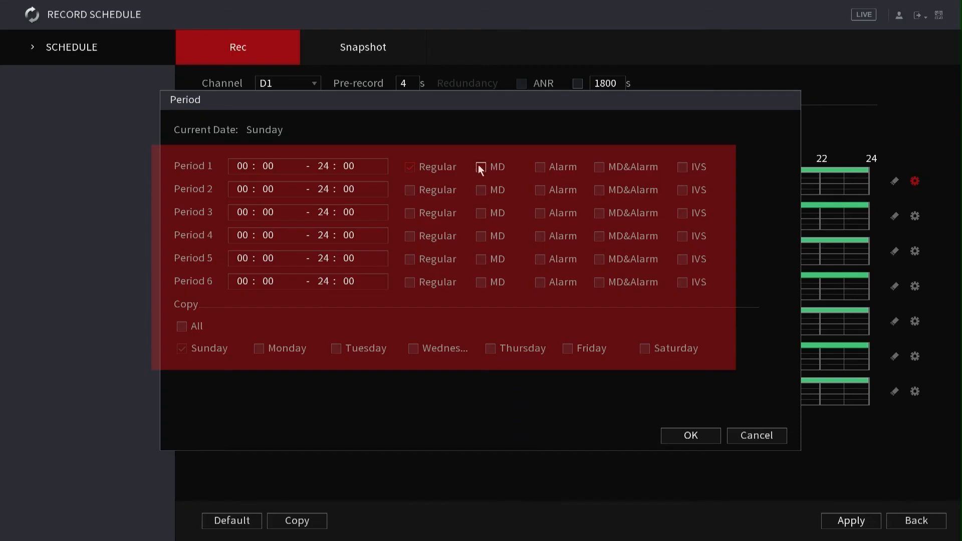
click(480, 168)
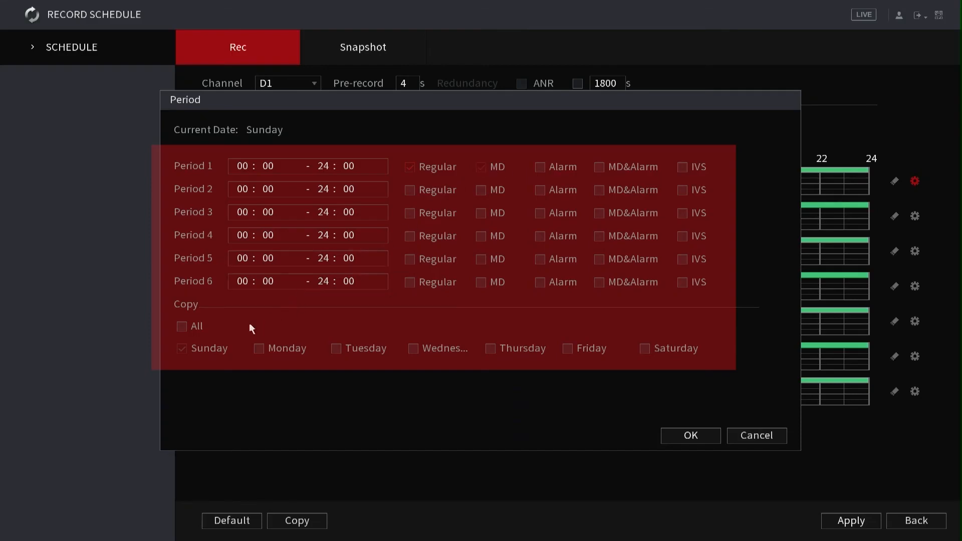
click(182, 325)
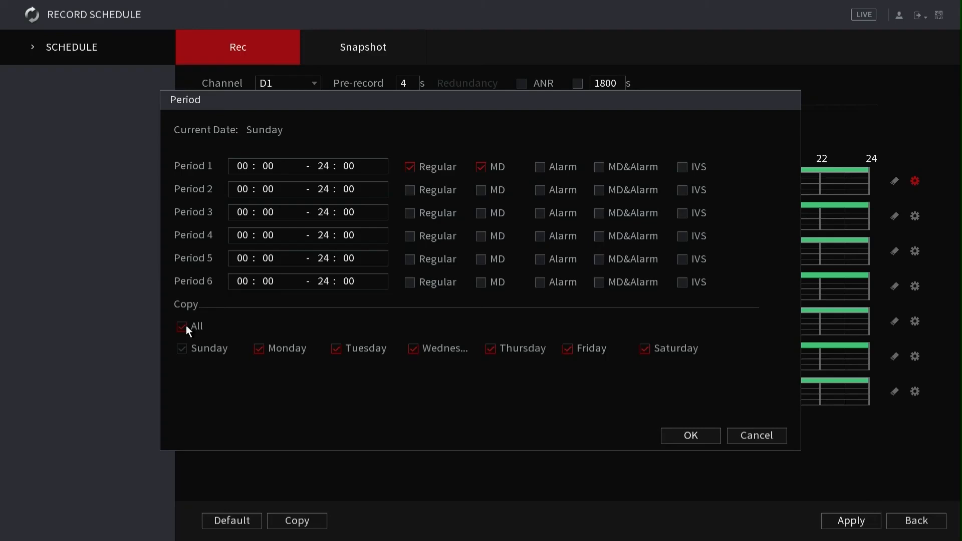
mouse_move(690, 435)
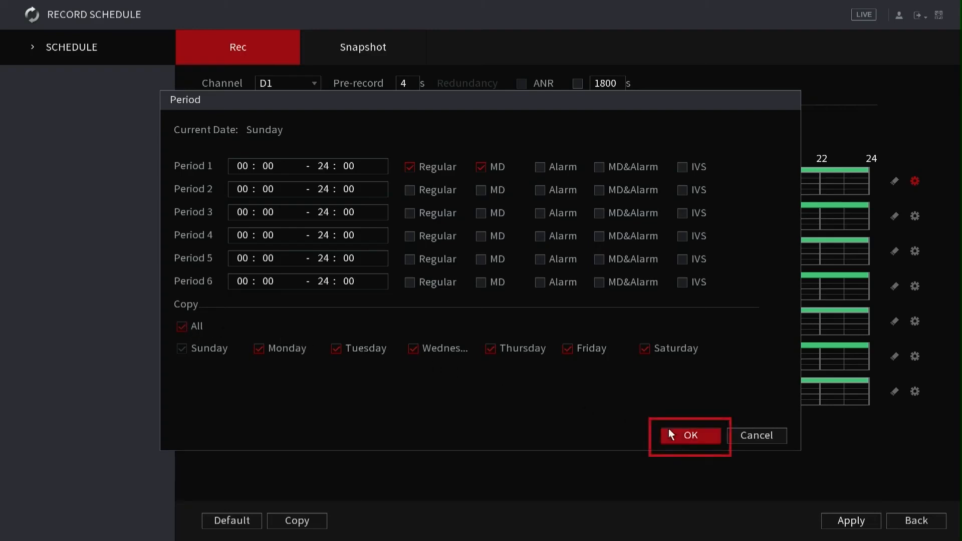
click(688, 435)
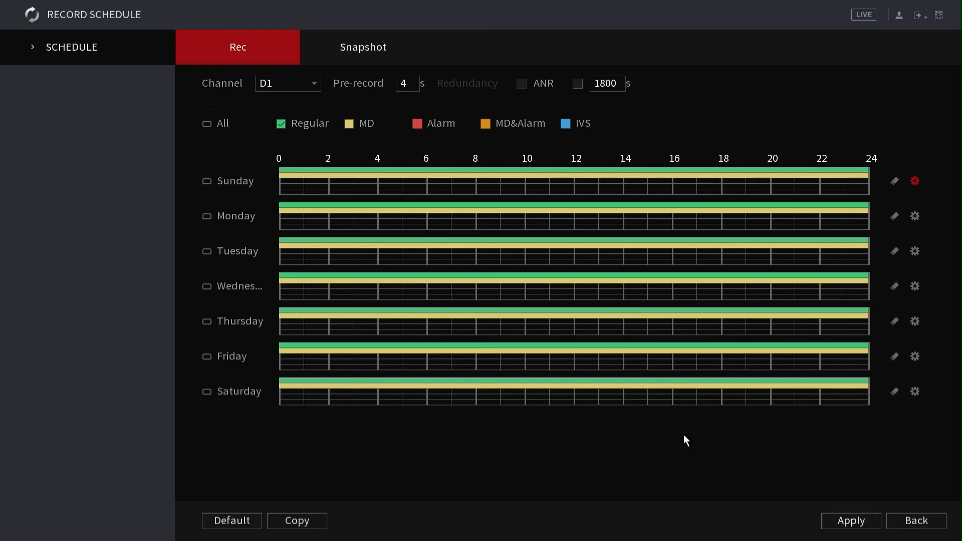
Apply the D1 record schedule and go back to the four-camera live view
click(850, 520)
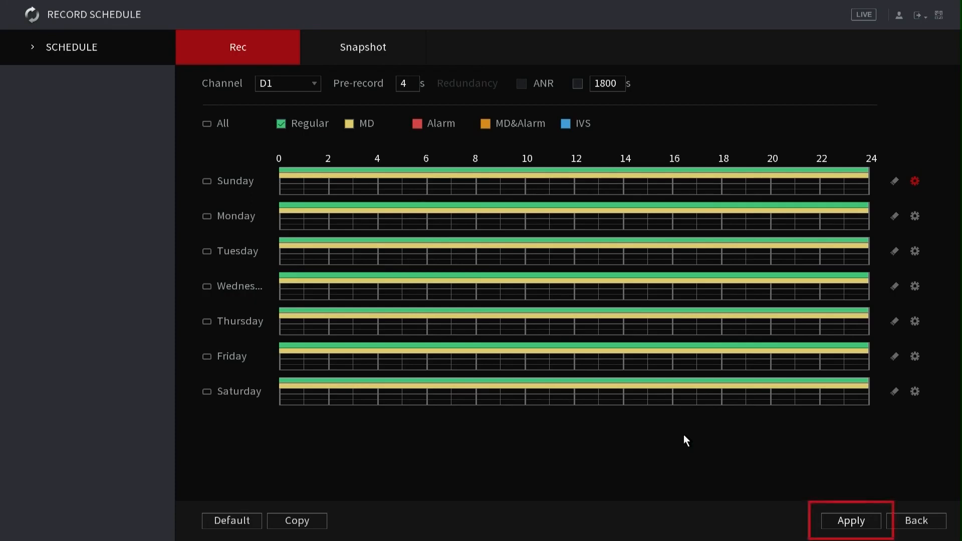
click(851, 520)
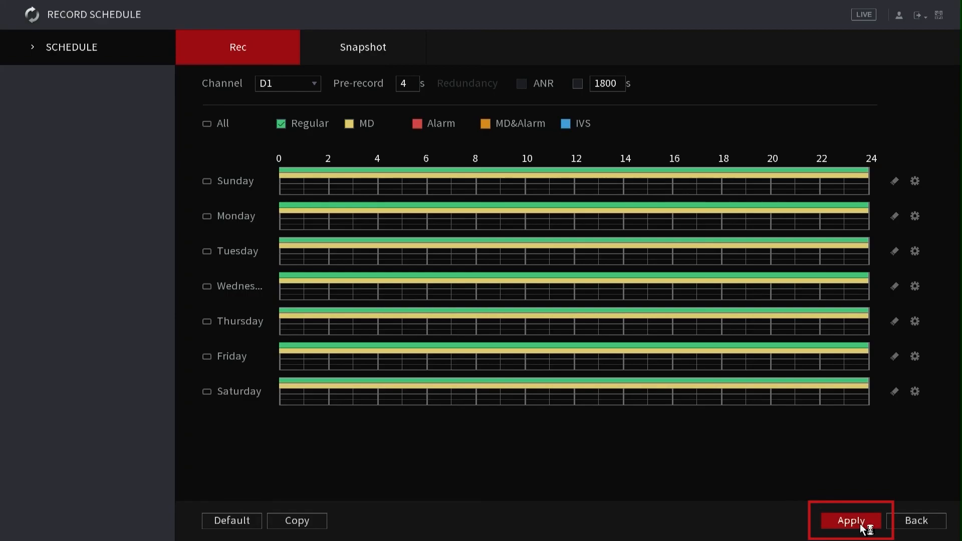
click(850, 521)
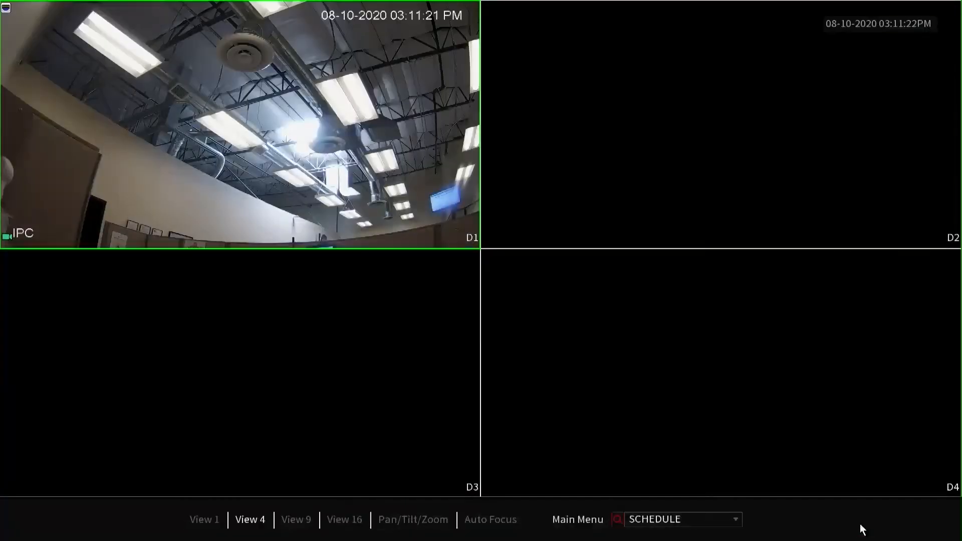